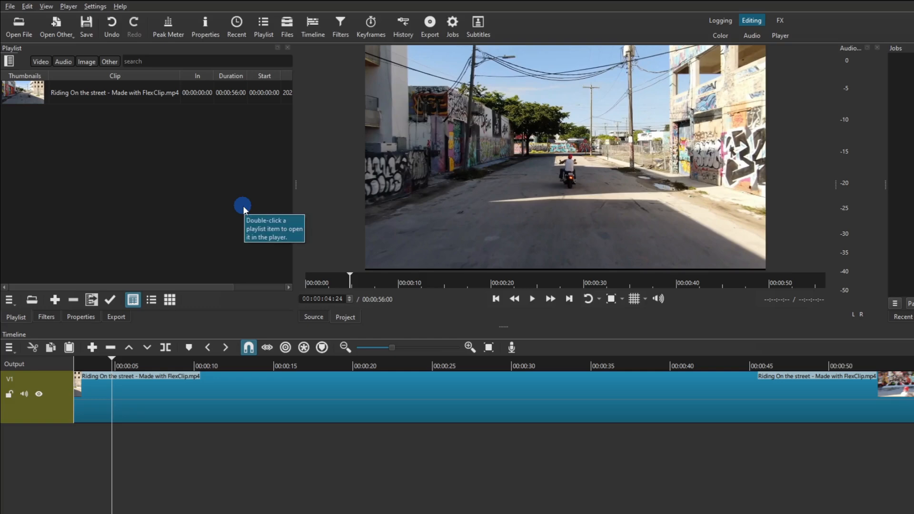
pyautogui.moveTo(613, 187)
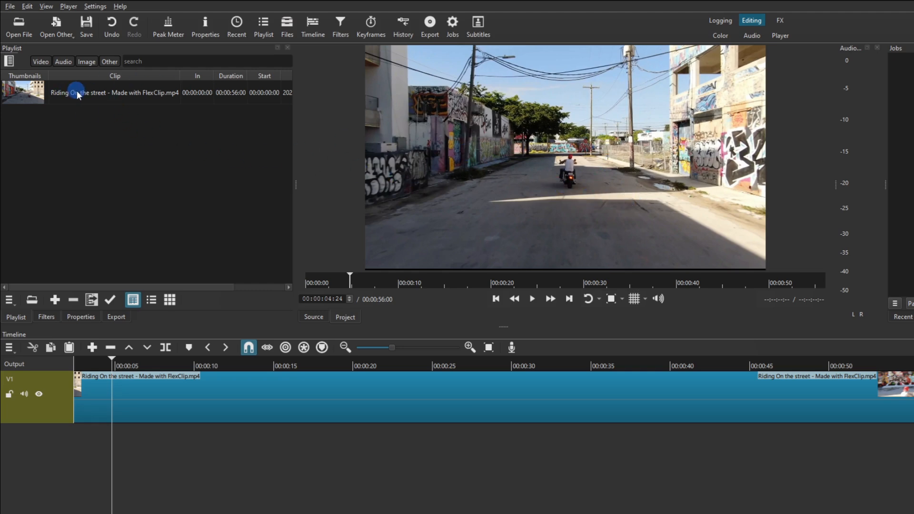
pyautogui.moveTo(597, 169)
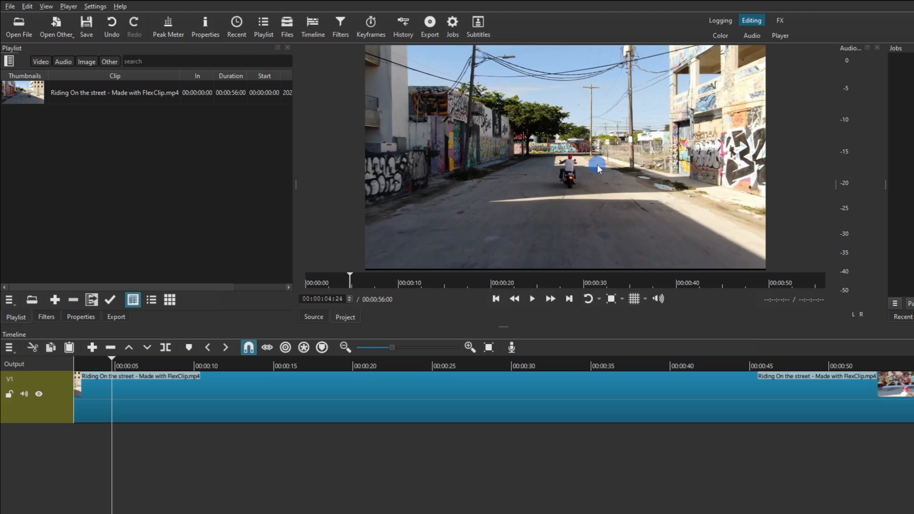
pyautogui.moveTo(589, 236)
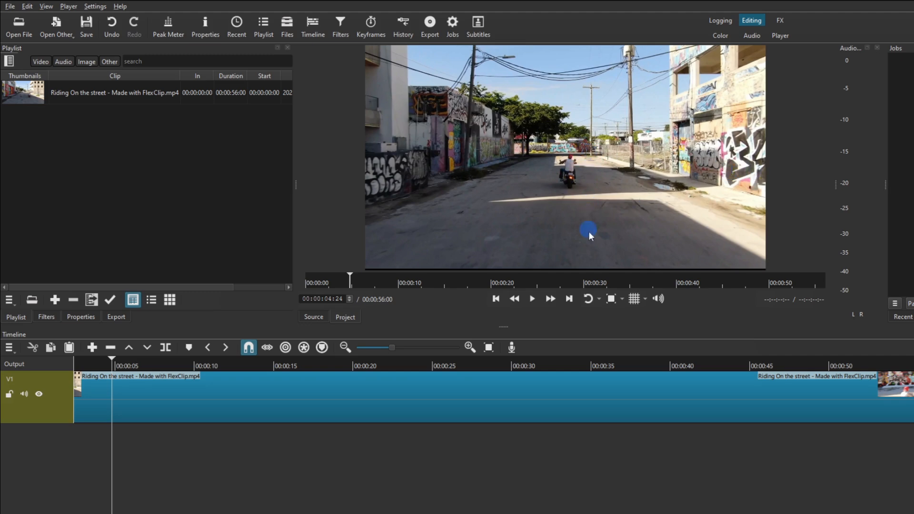
pyautogui.moveTo(519, 137)
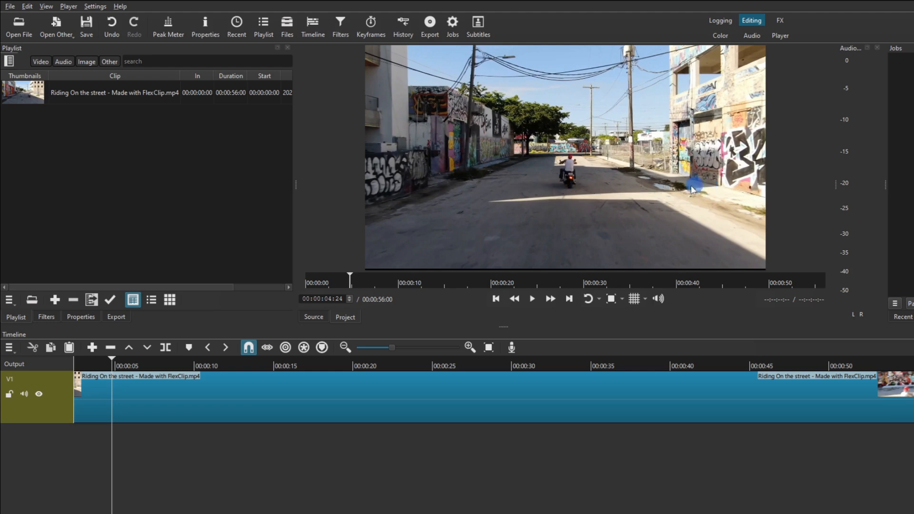
pyautogui.moveTo(750, 185)
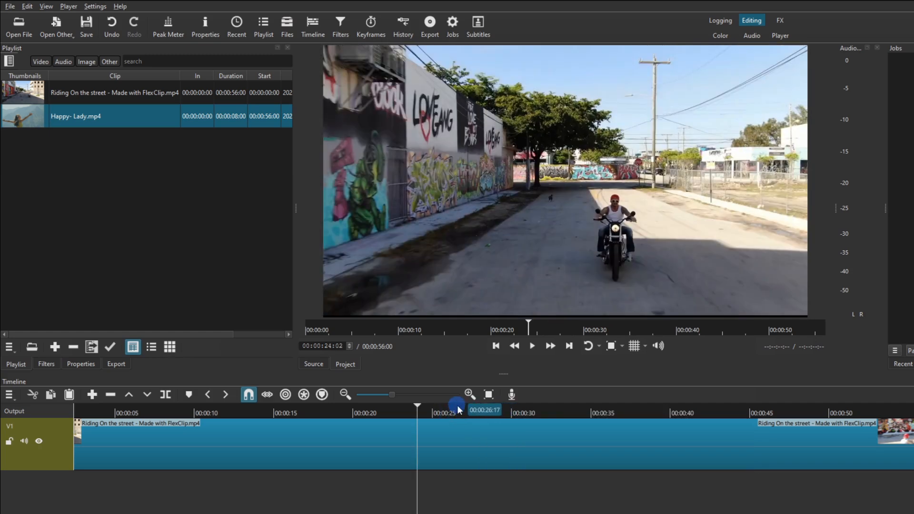
# Add a second video track V2 above V1 via Track Operations
pyautogui.rightClick(457, 409)
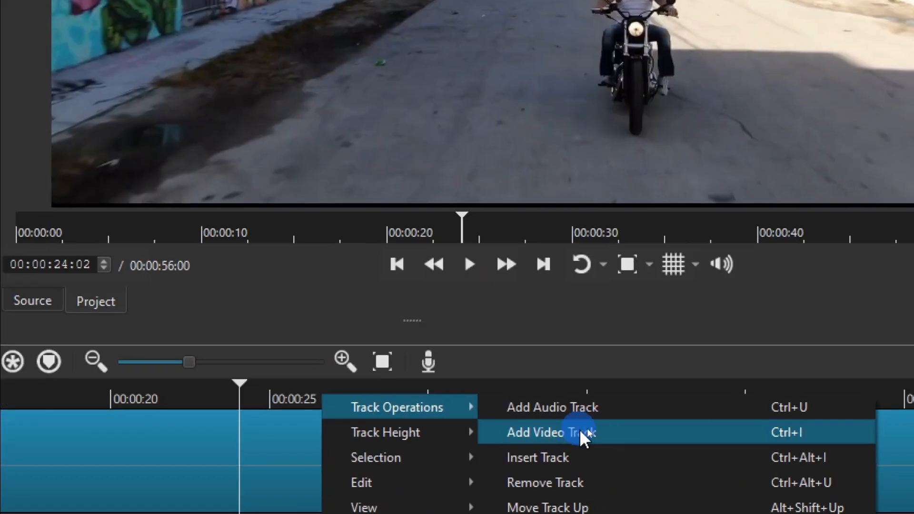
pyautogui.click(549, 432)
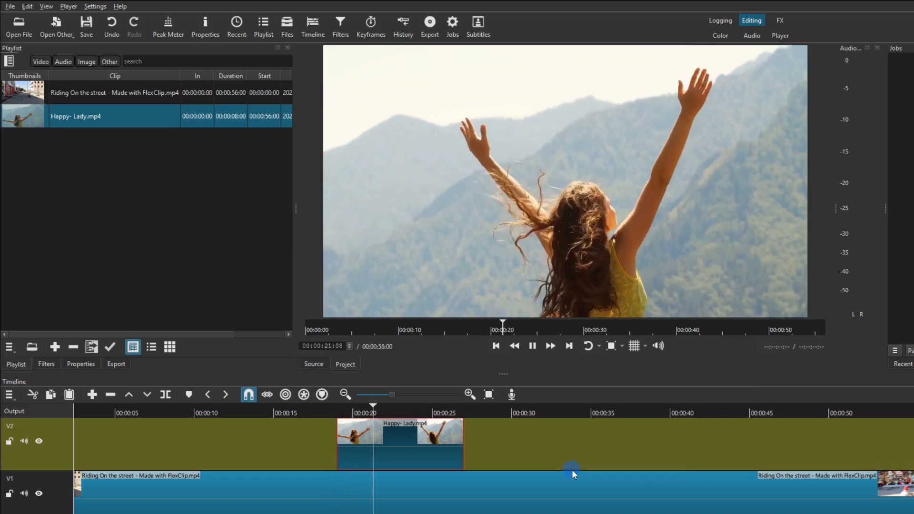
pyautogui.click(532, 346)
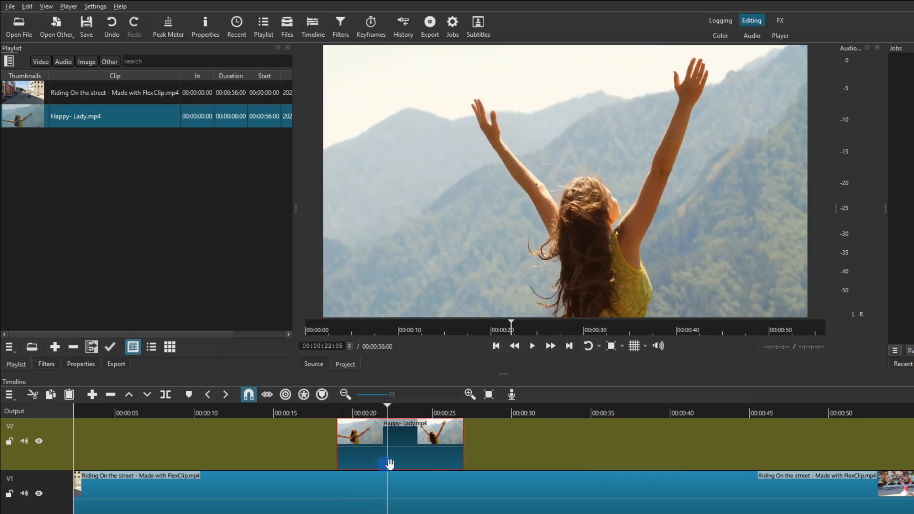
pyautogui.moveTo(455, 464)
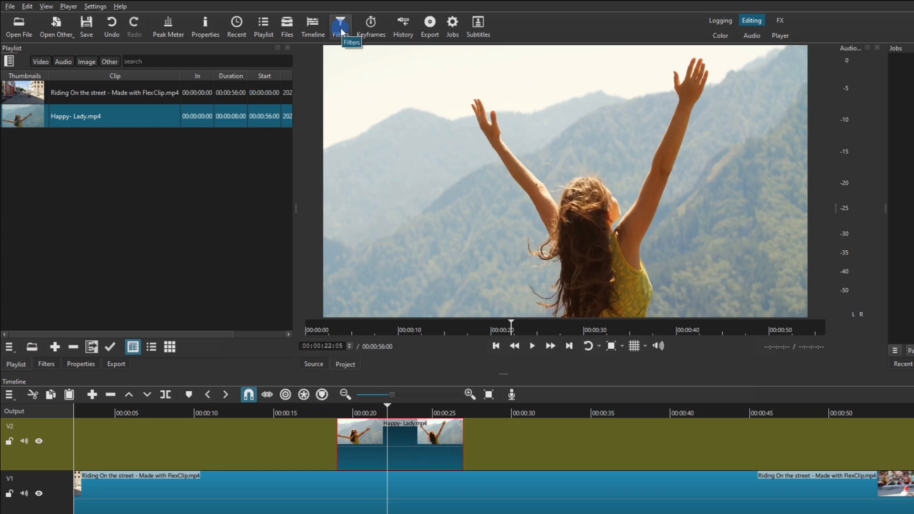
# Add a Size, Position & Rotate filter to the Happy-Lady clip
pyautogui.click(340, 23)
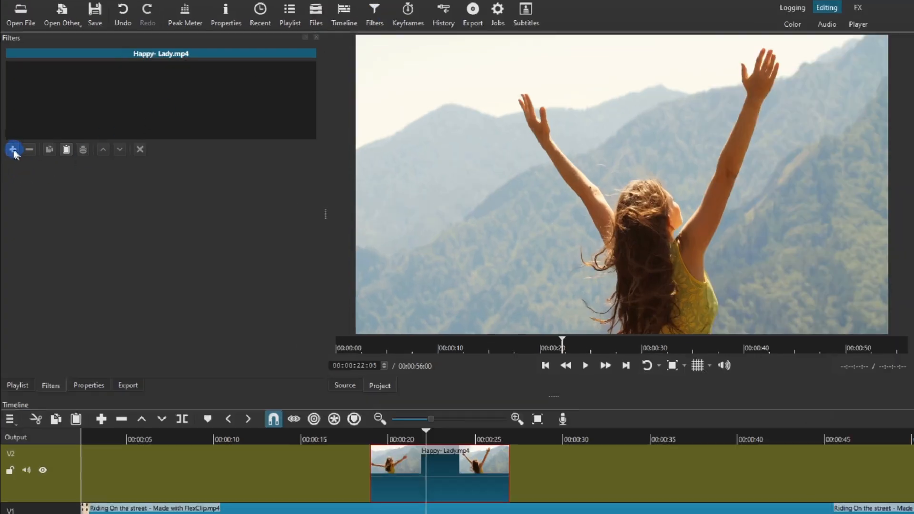
pyautogui.click(12, 148)
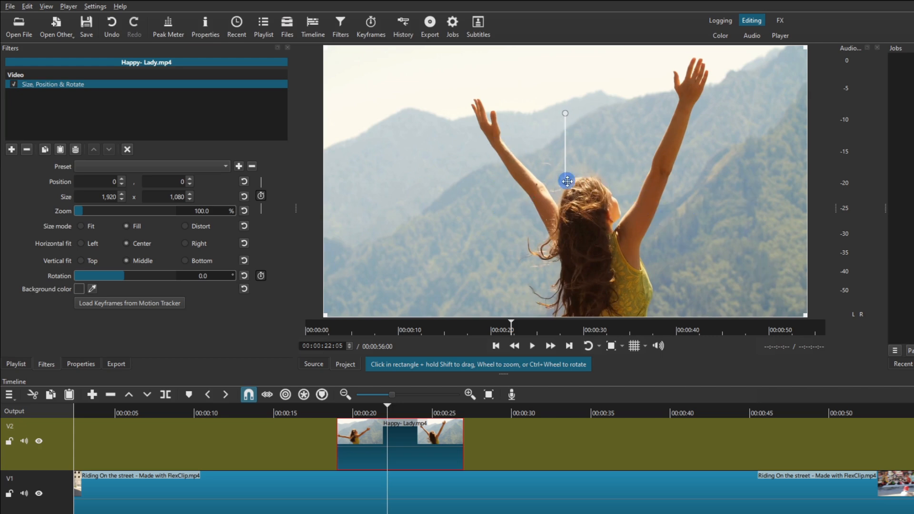
# Shrink the Happy-Lady picture to about 88.8% (1706 × 960) using the corner handle
pyautogui.moveTo(565, 181); pyautogui.dragTo(719, 256)
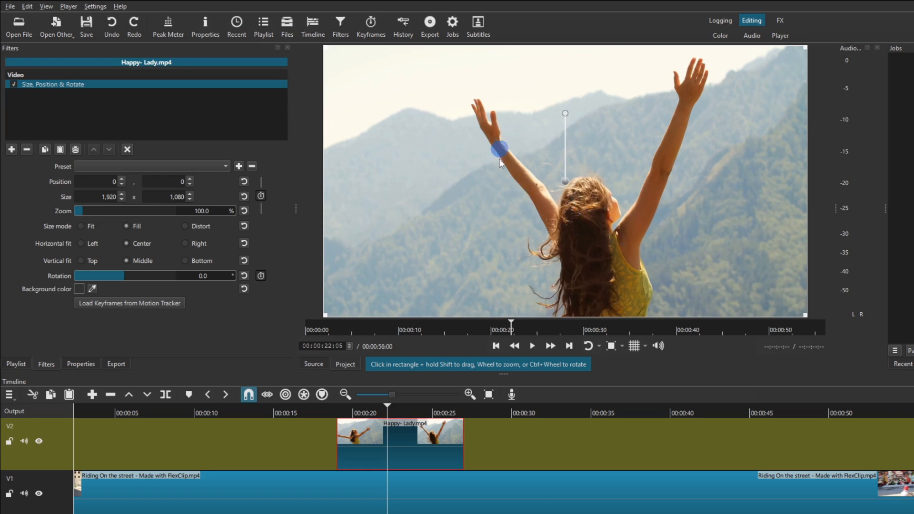
pyautogui.moveTo(498, 148); pyautogui.dragTo(373, 116)
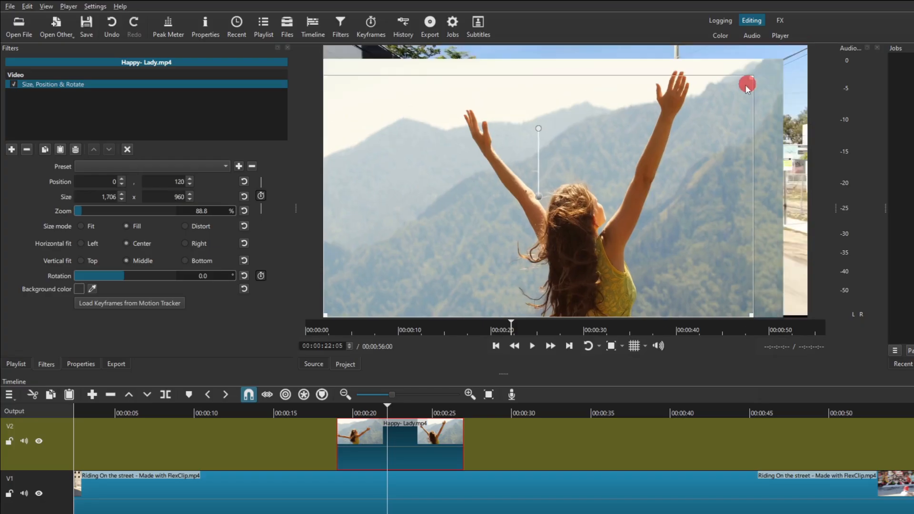
# Reduce the Happy-Lady picture to 41.5% (798 × 449) and shift its clip to start near 25 s
pyautogui.moveTo(747, 82); pyautogui.dragTo(579, 186)
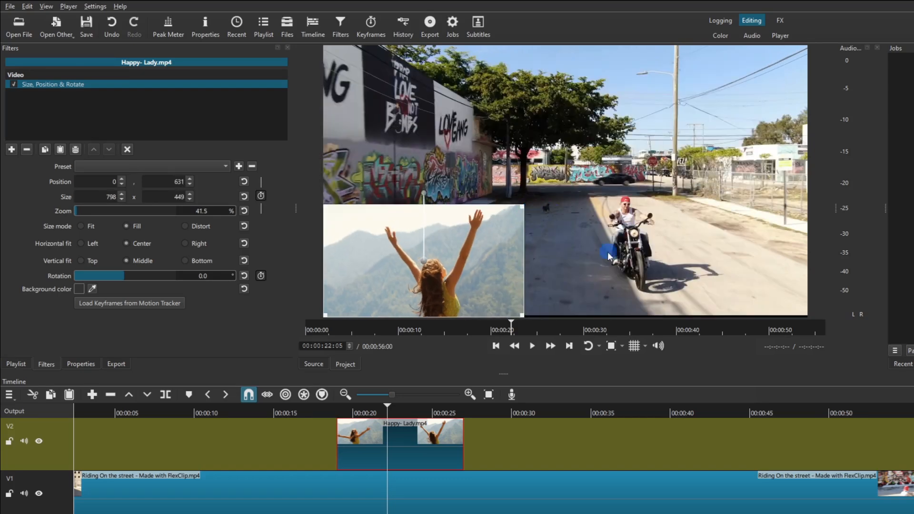
pyautogui.click(532, 346)
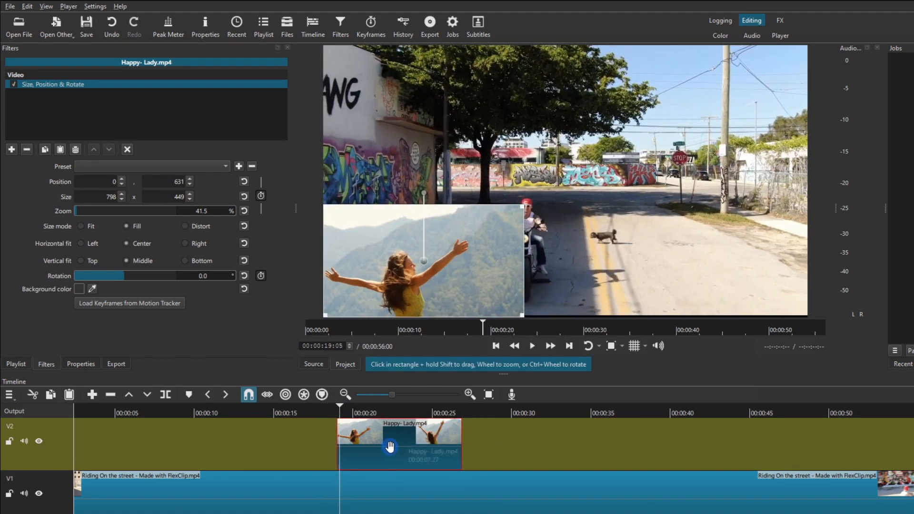
pyautogui.moveTo(399, 445); pyautogui.dragTo(470, 445)
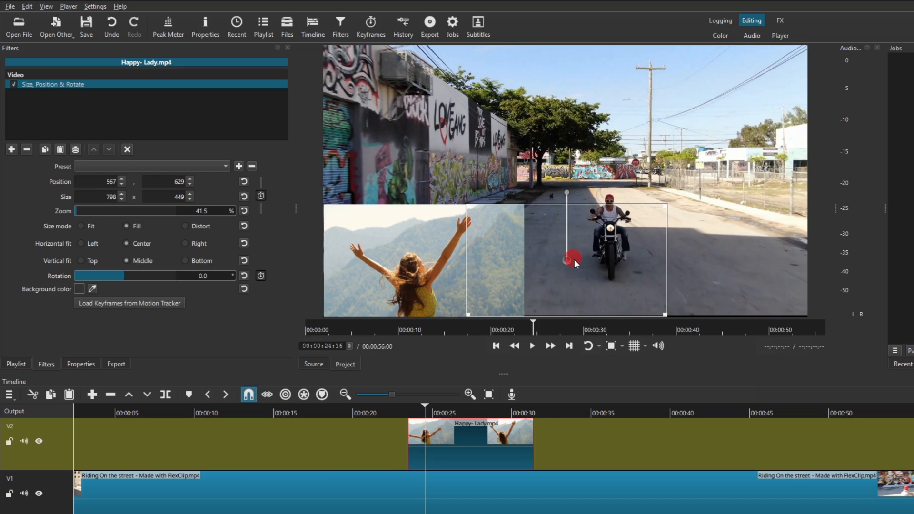
# Move the small Happy-Lady picture into the top-right corner at position 1109, 19
pyautogui.moveTo(572, 259); pyautogui.dragTo(715, 249)
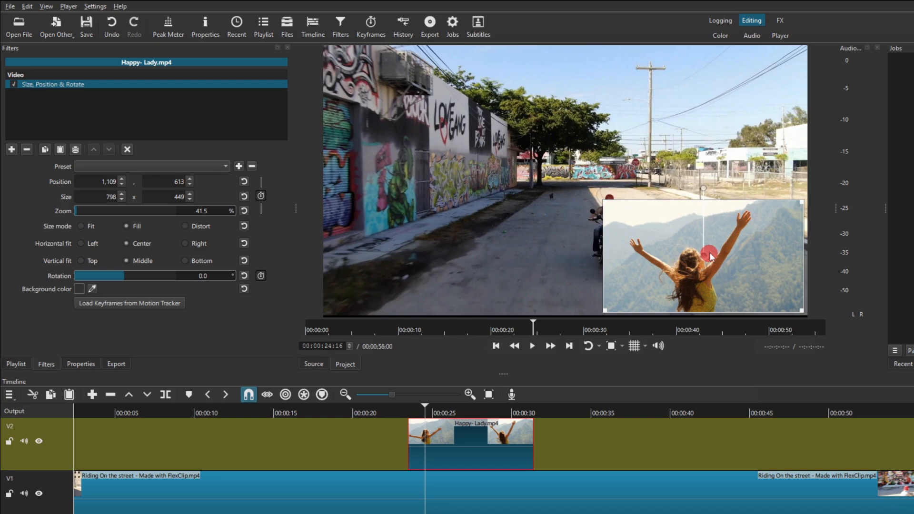
pyautogui.click(532, 345)
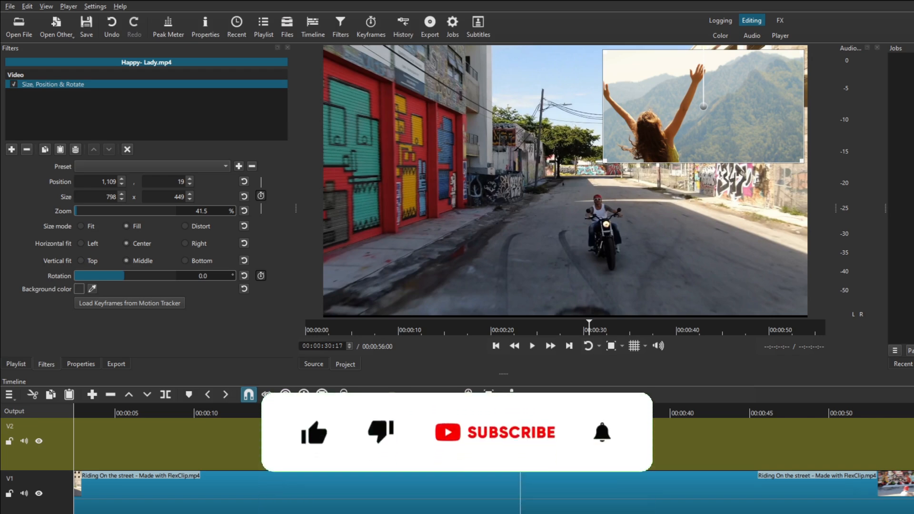
pyautogui.click(314, 434)
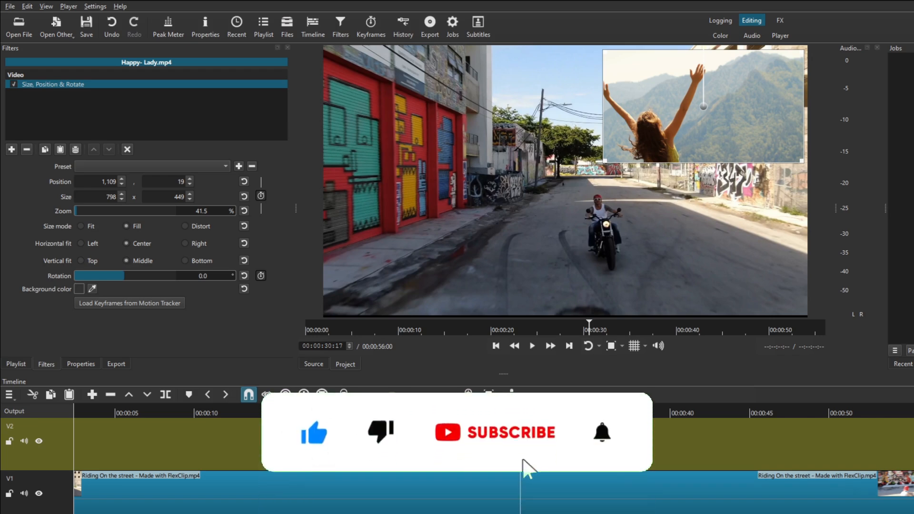